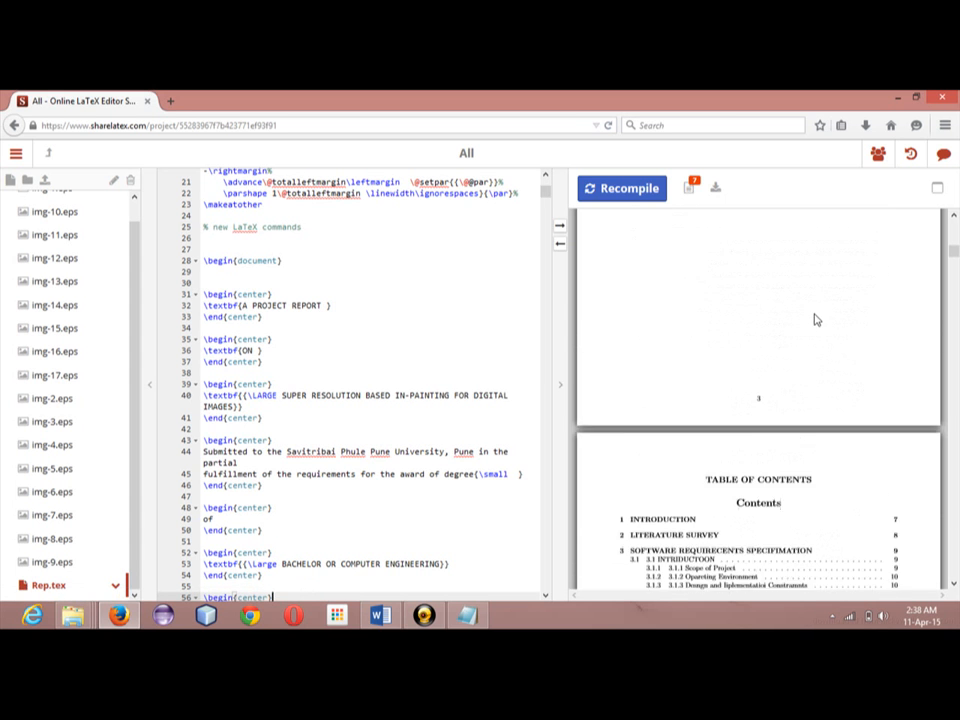
Step: Download the compiled report as a PDF from the project Menu, opening it in a new tab
scroll(down, 3)
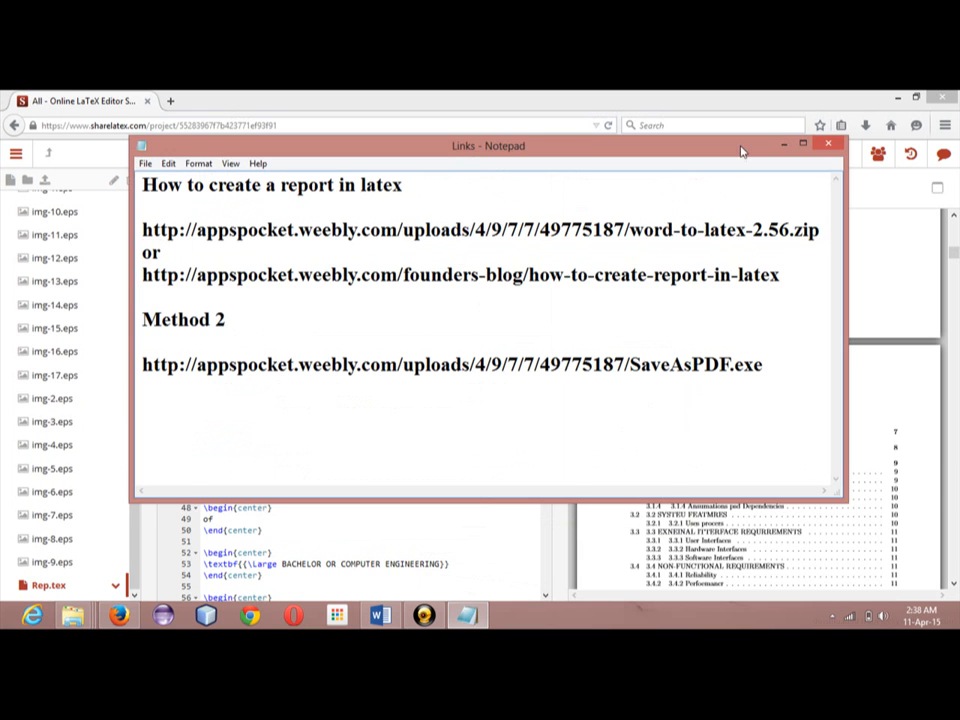
click(828, 144)
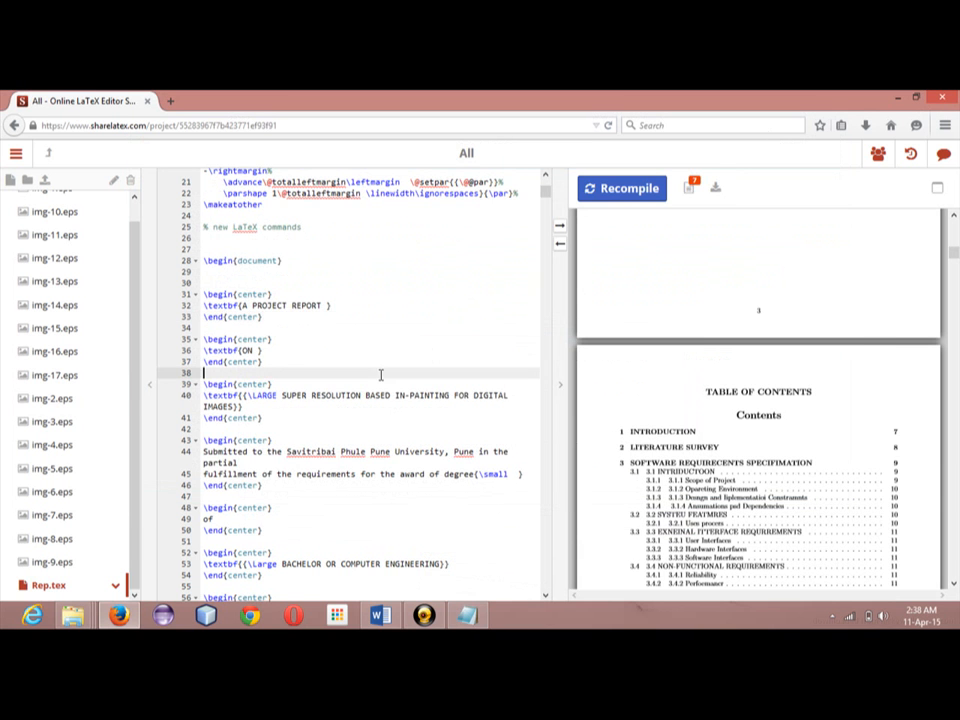
scroll(down, 3)
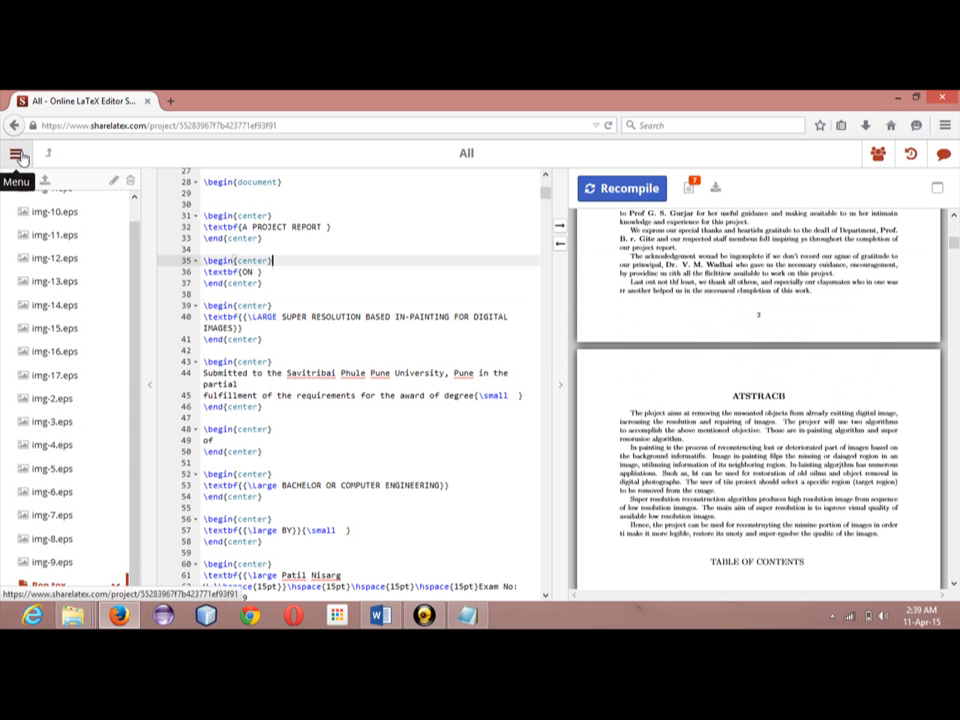
click(20, 152)
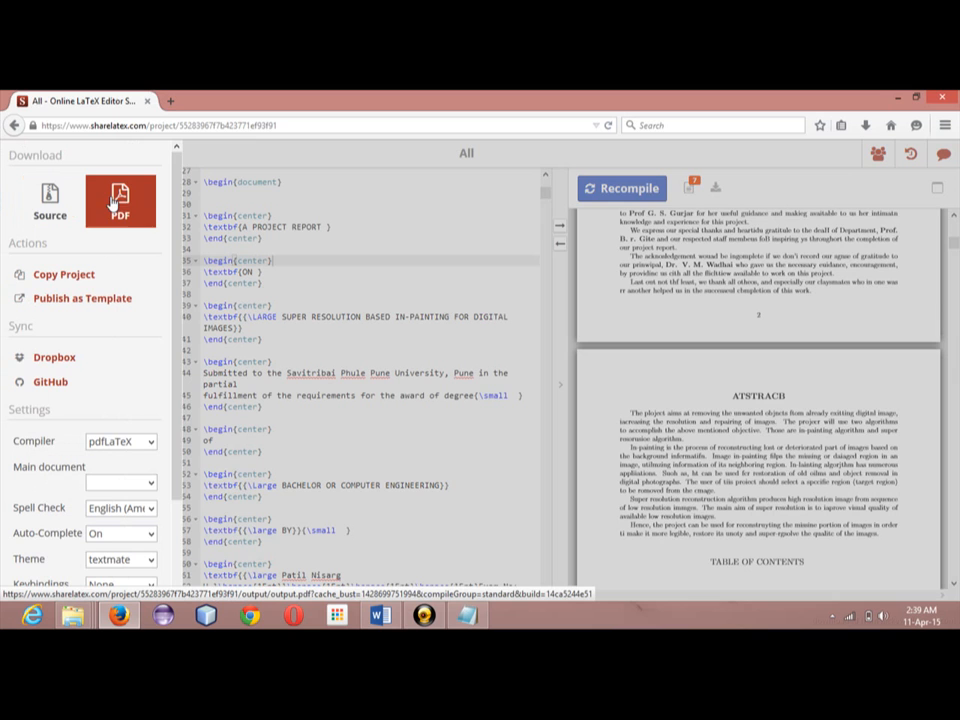
click(120, 200)
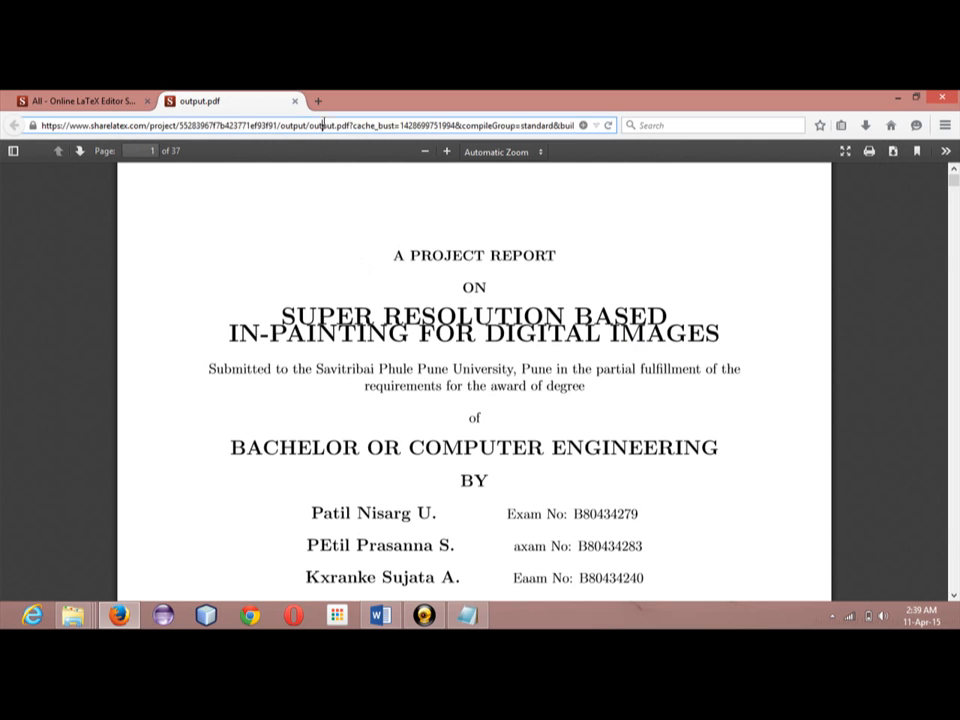
Step: Save the displayed report PDF to the Desktop from Firefox's PDF viewer
click(300, 124)
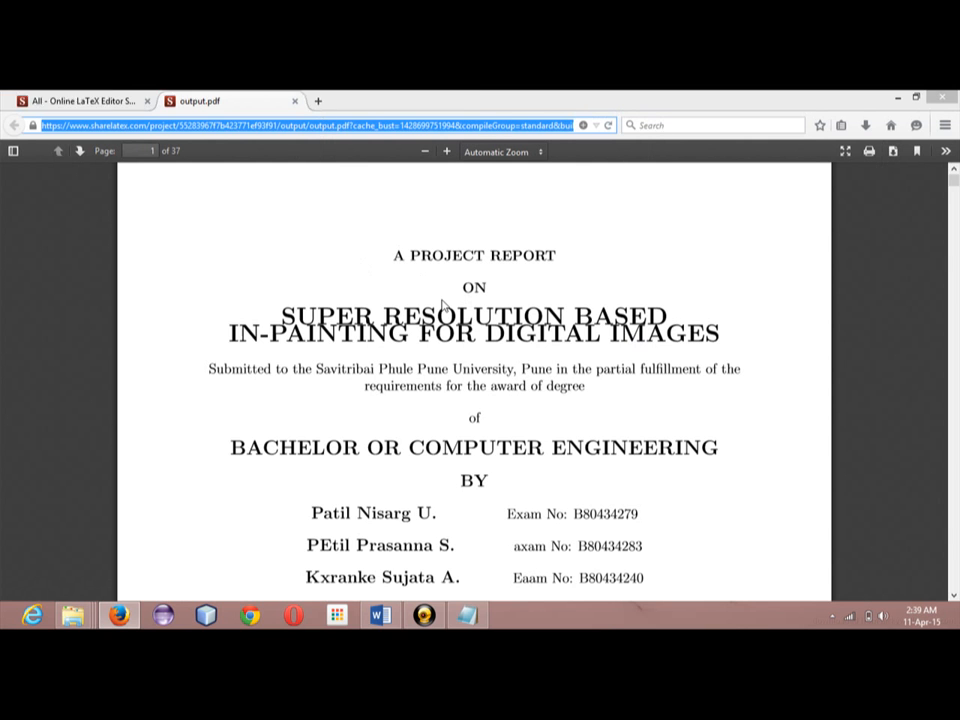
click(890, 152)
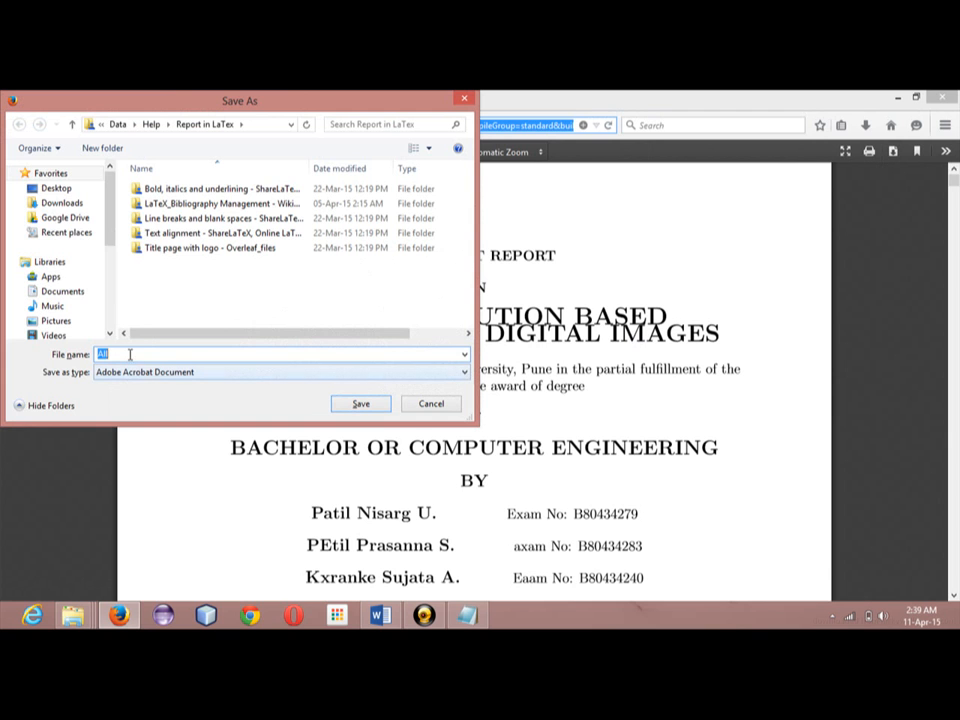
click(56, 188)
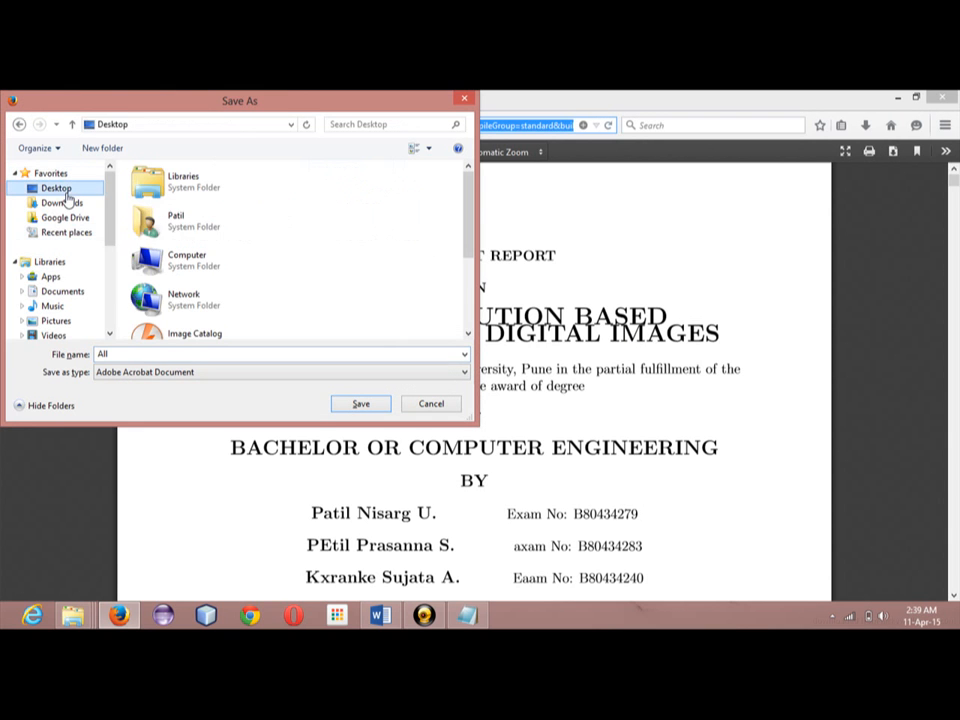
click(360, 404)
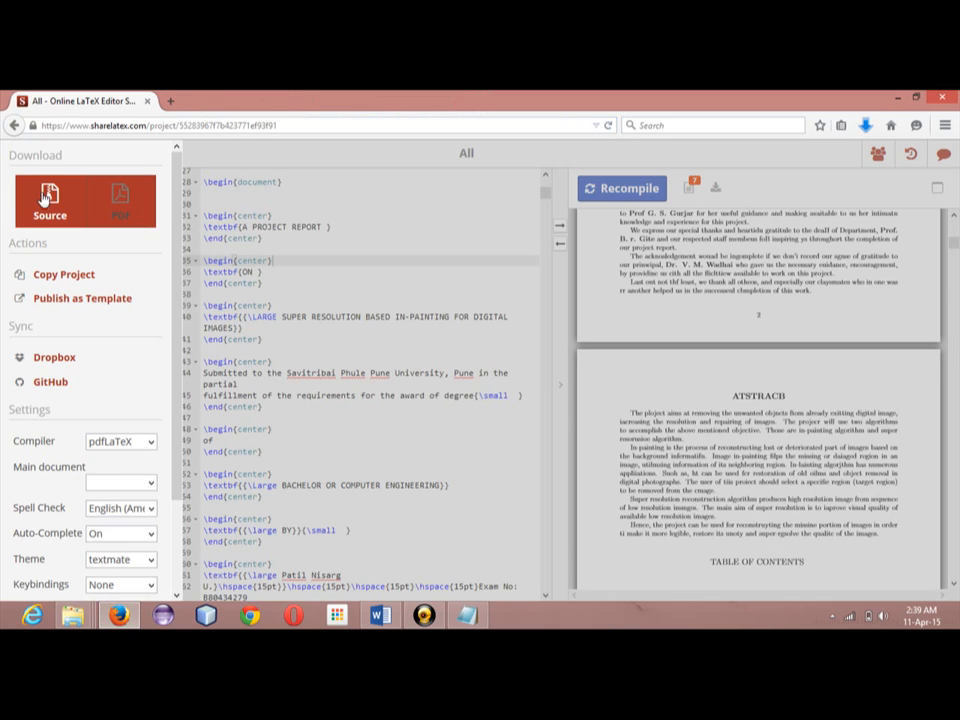
Step: Download the project's source files as All.zip and confirm saving the file
click(50, 196)
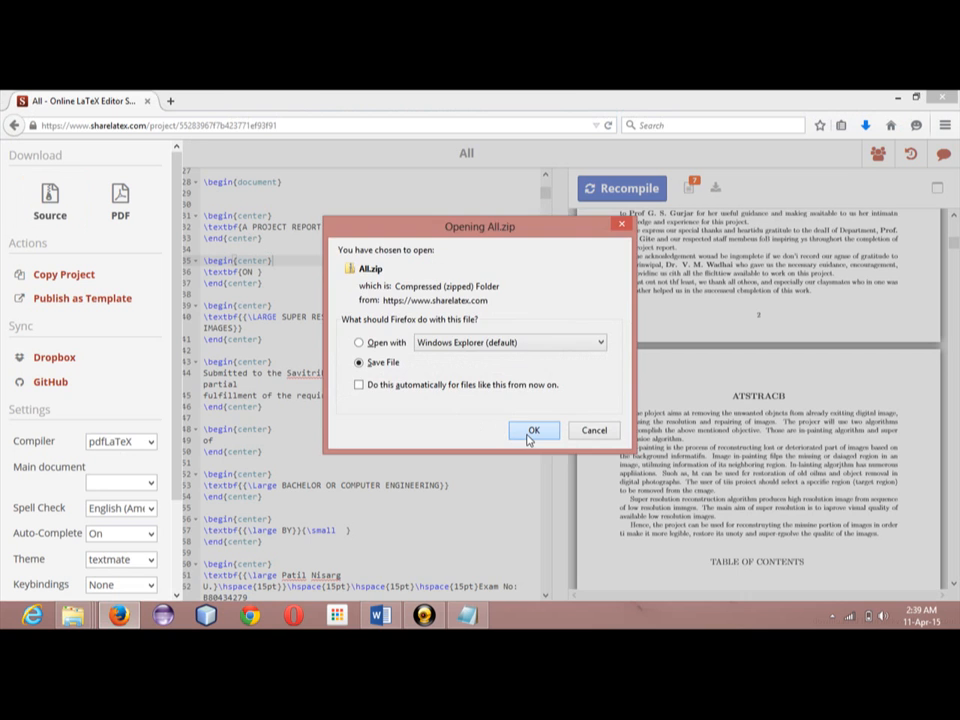
click(534, 430)
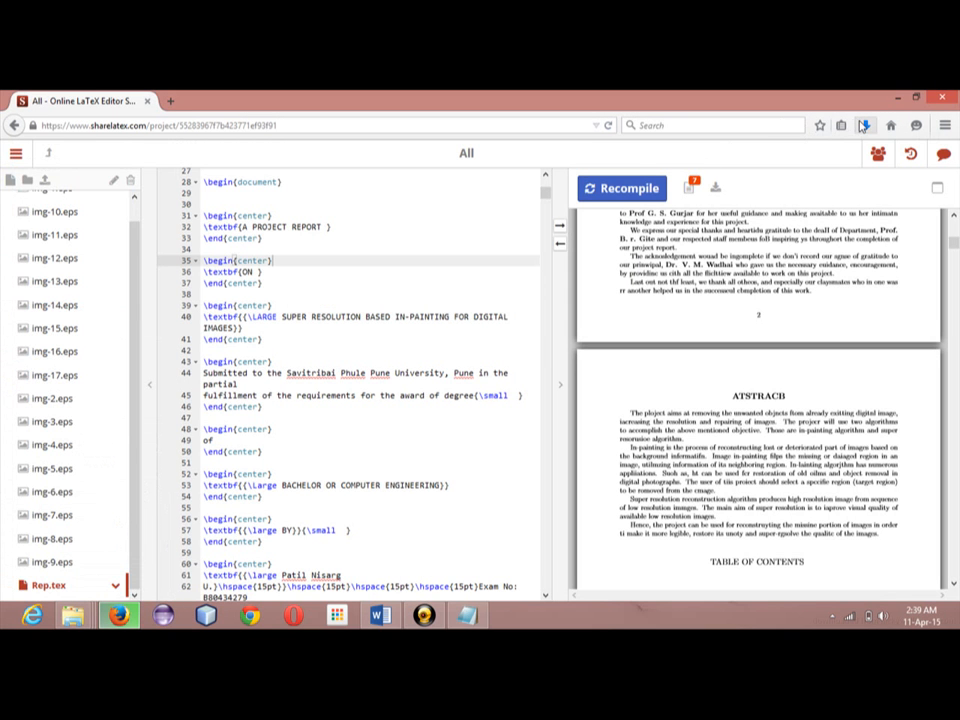
click(864, 124)
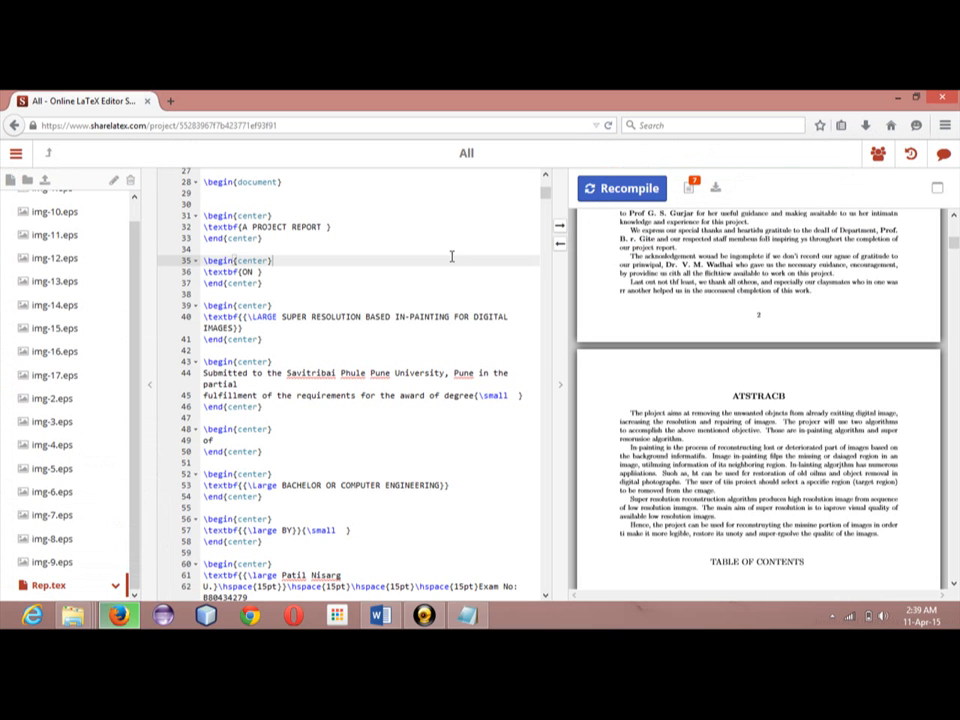
mouse_move(440, 328)
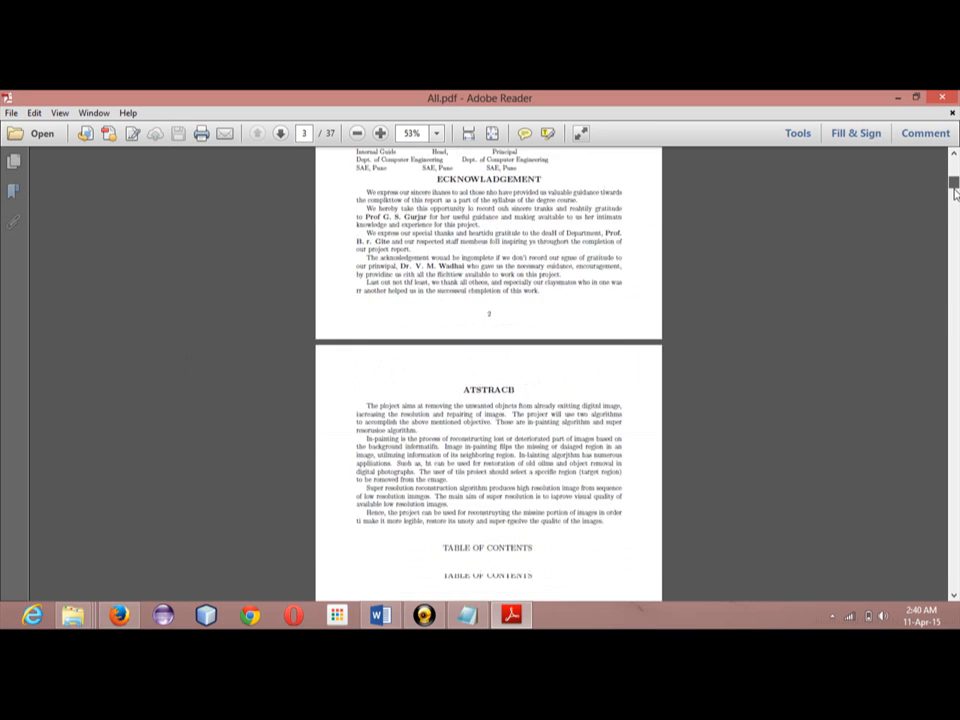
Step: Scroll through All.pdf in Adobe Reader down to the final references page
scroll(down, 3)
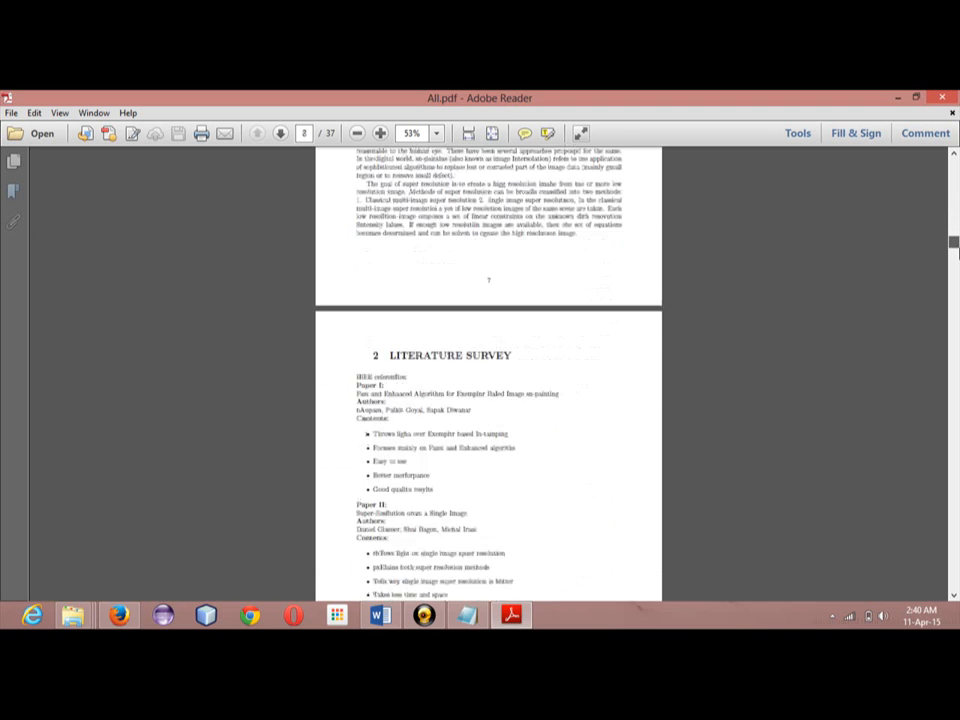
scroll(down, 3)
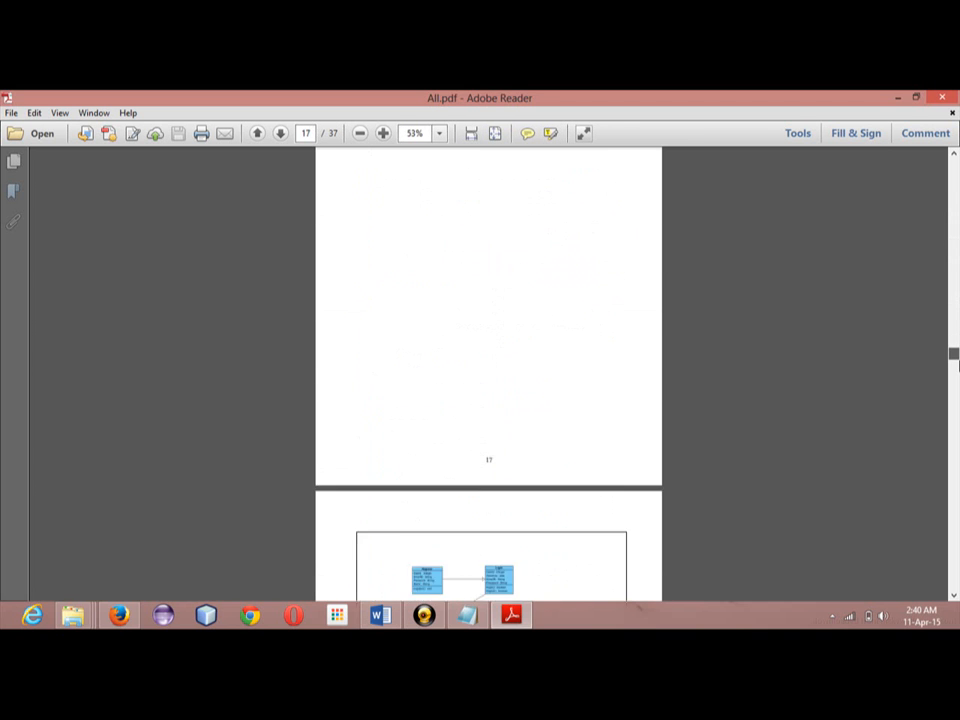
scroll(down, 3)
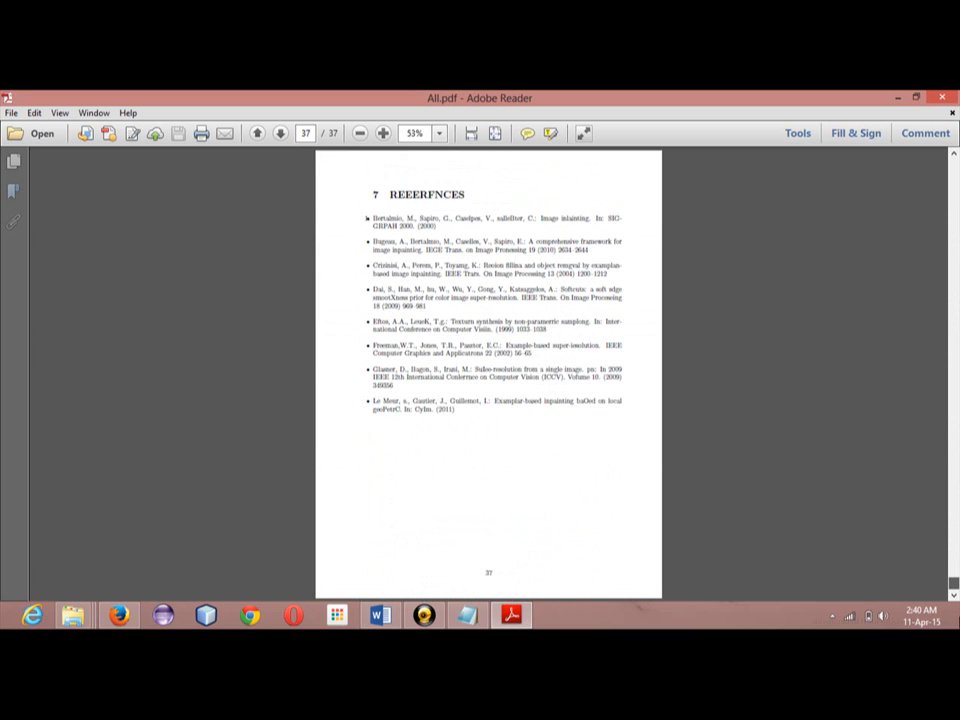
mouse_move(904, 302)
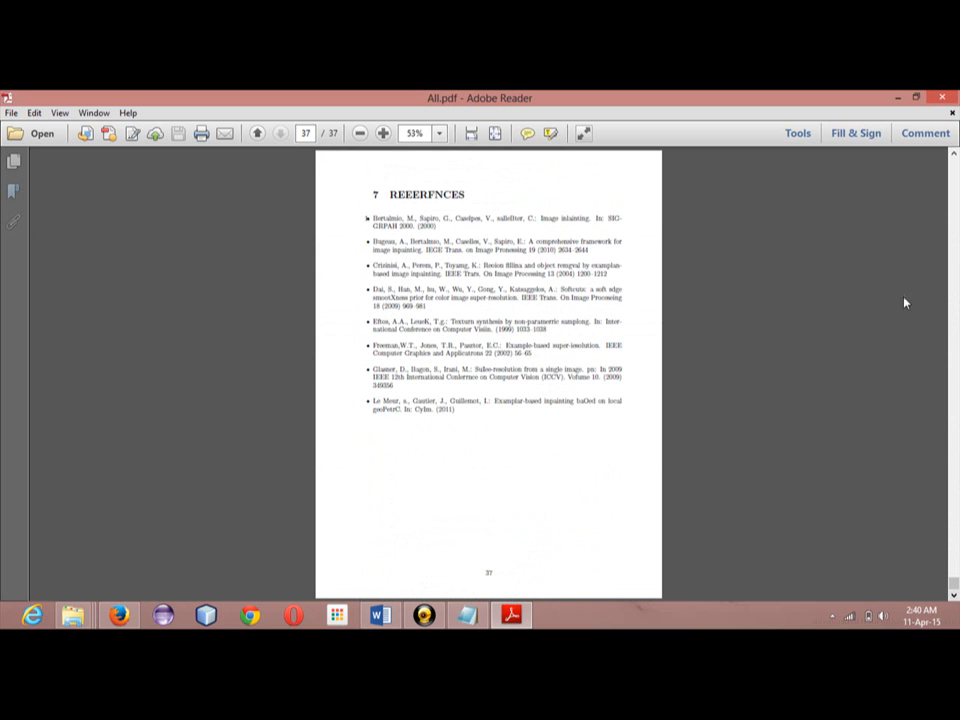
mouse_move(940, 98)
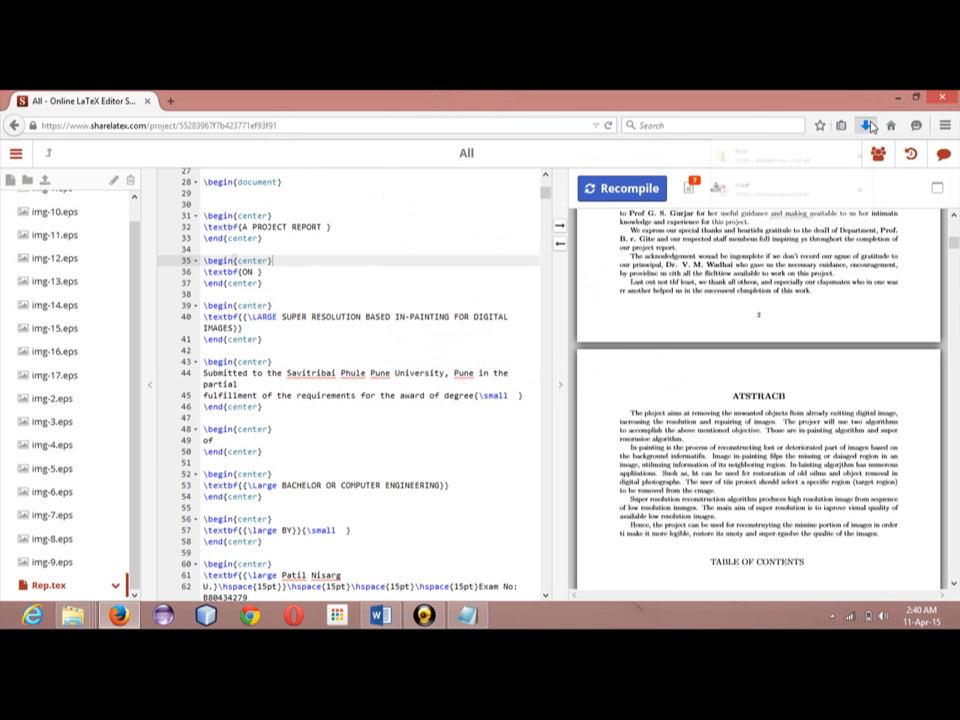
Step: Minimize Firefox and open the Links text file from the desktop in Notepad
click(864, 124)
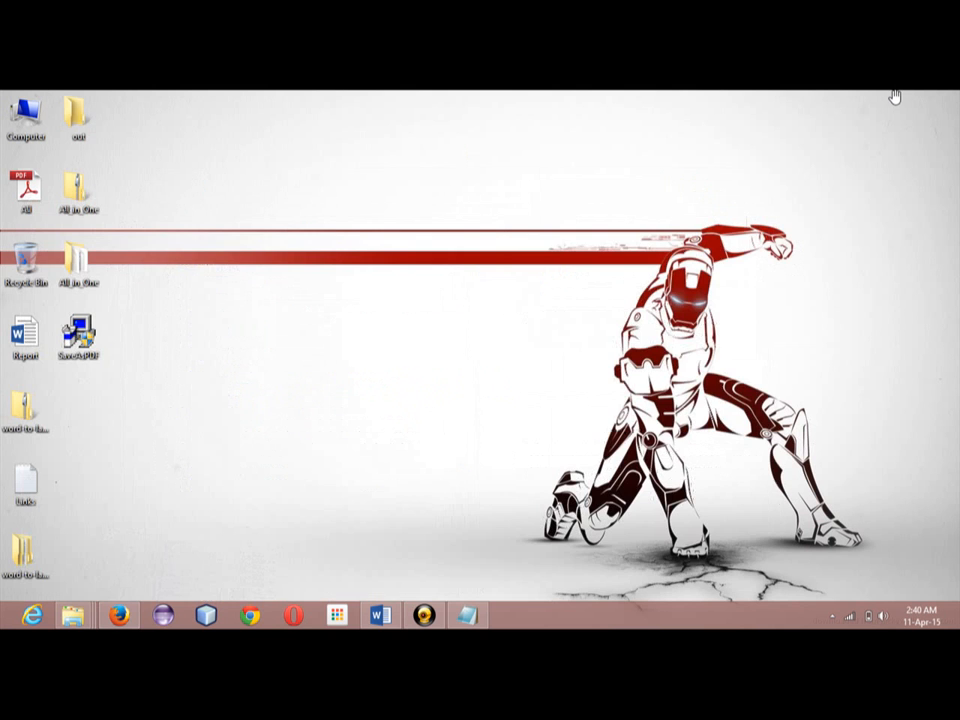
click(120, 614)
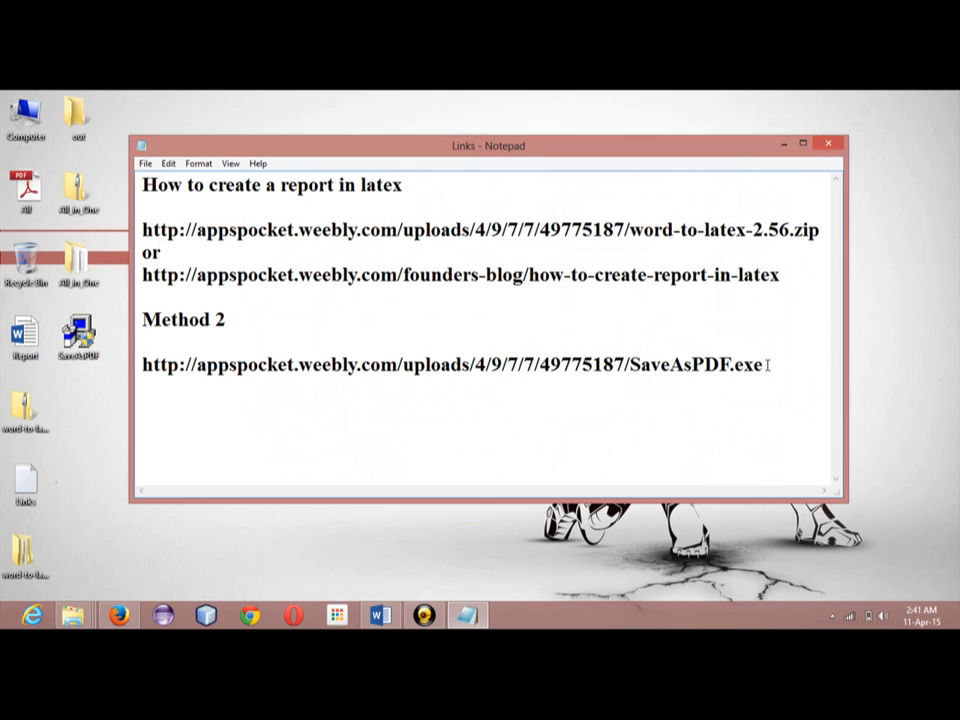
Step: Select the SaveAsPDF.exe download URL, then close the Links notes
drag(218, 364, 762, 364)
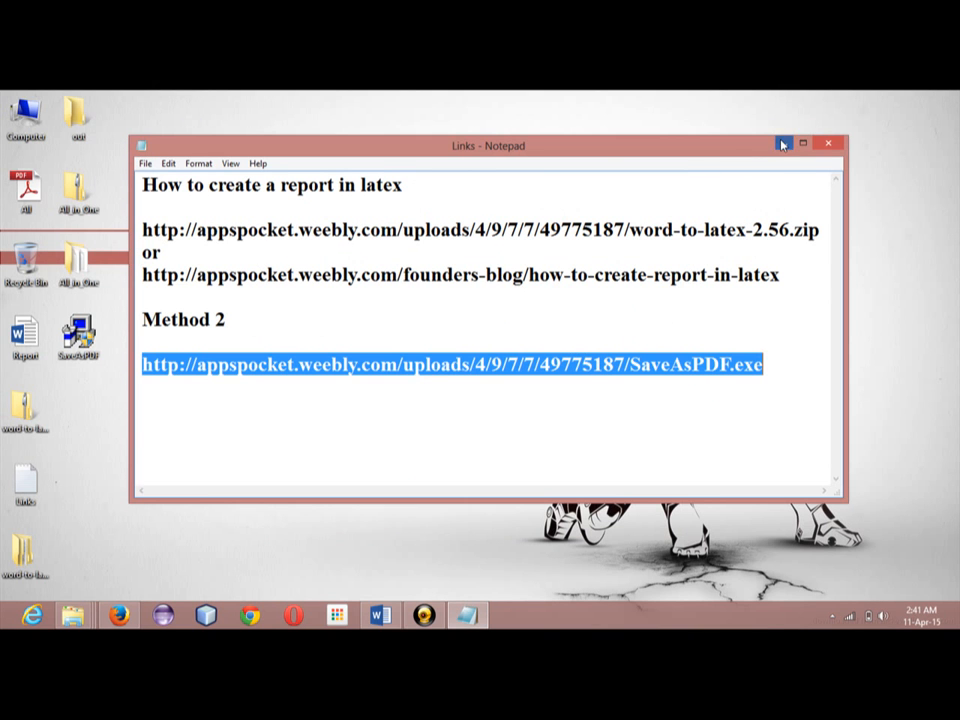
click(826, 144)
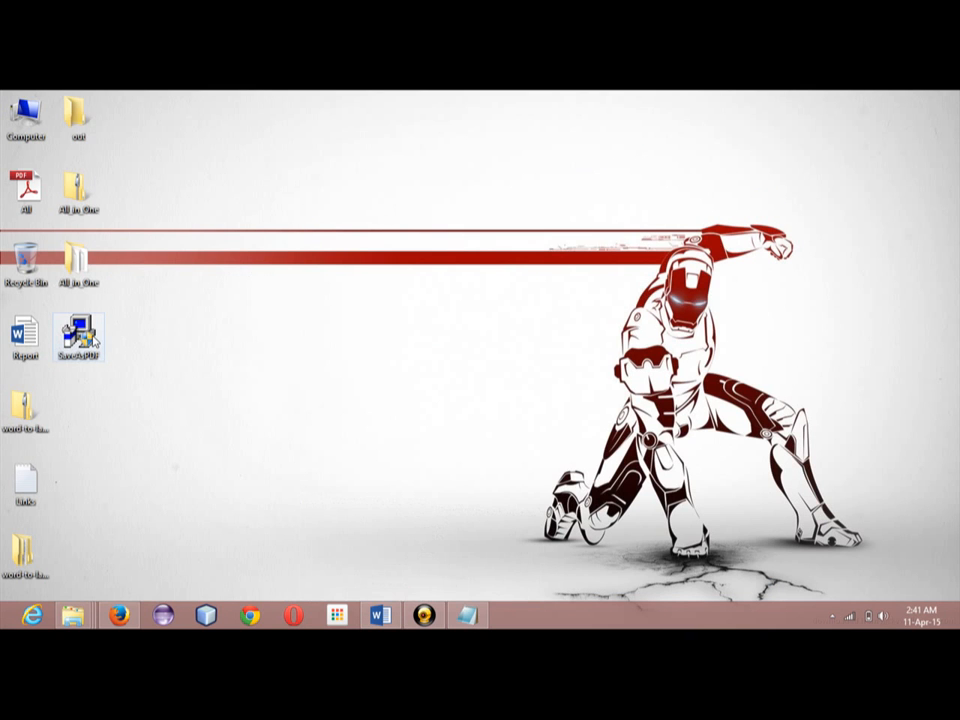
mouse_move(78, 336)
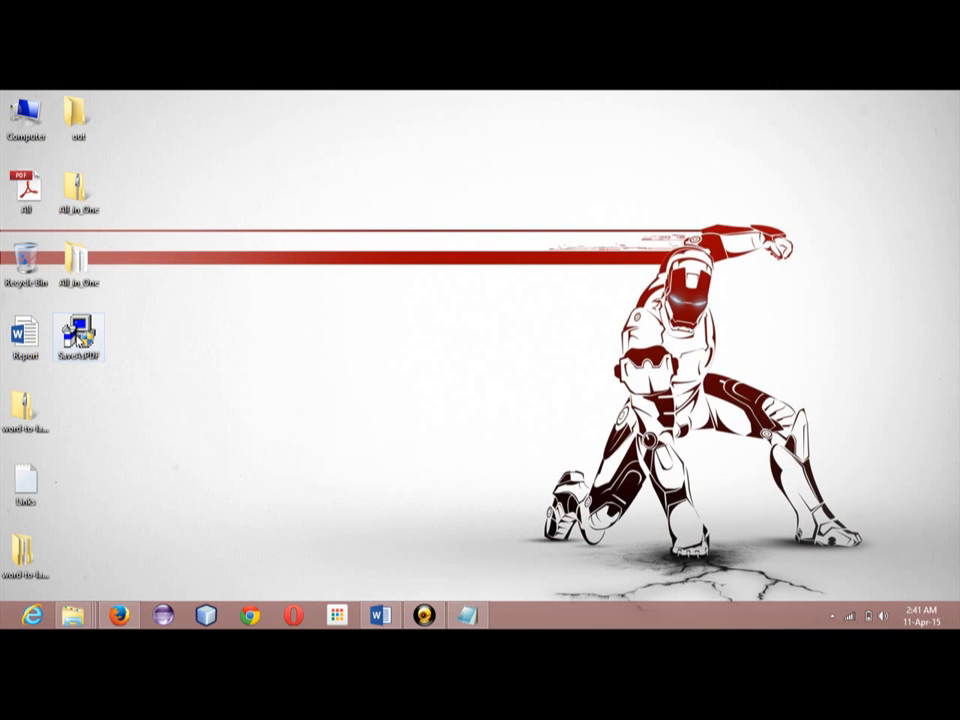
Step: Launch the SaveAsPDF installer, accept the Microsoft license terms and continue installing
double_click(78, 336)
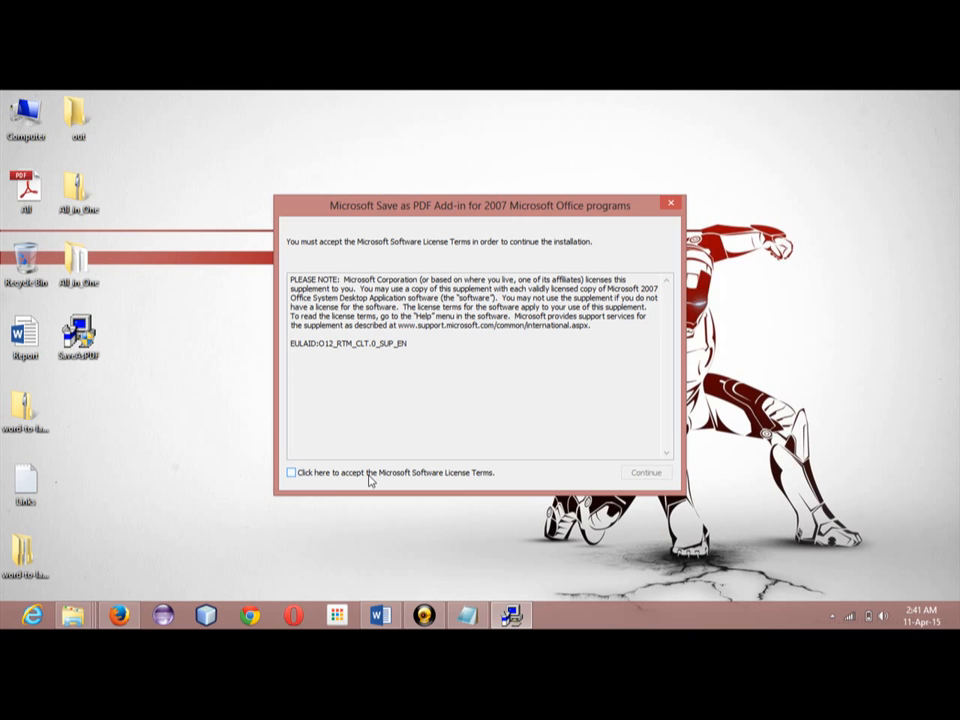
click(292, 472)
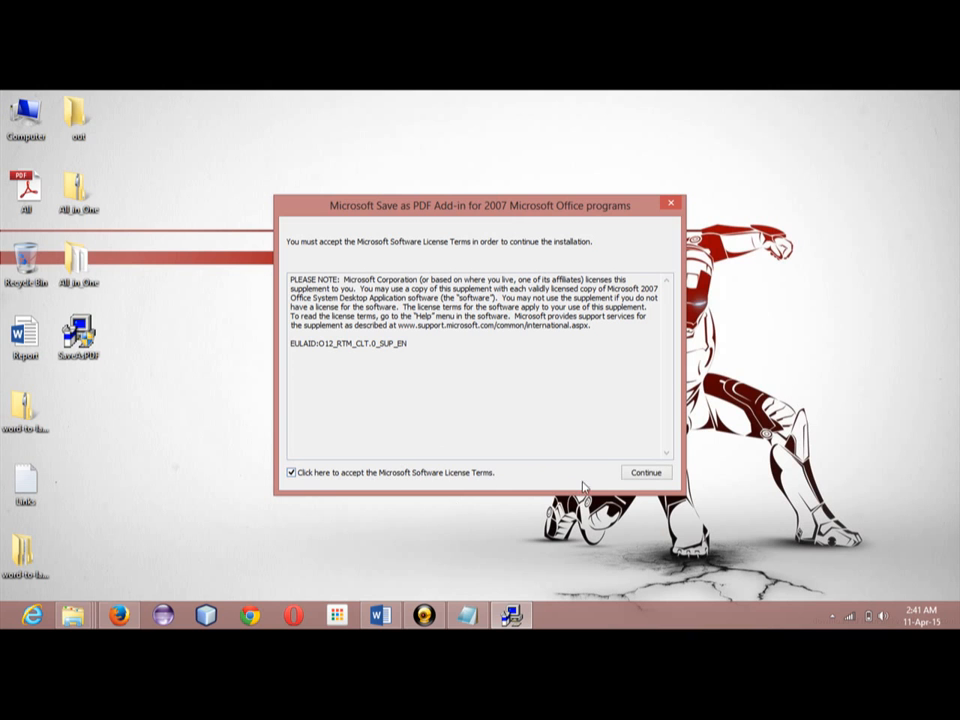
click(644, 472)
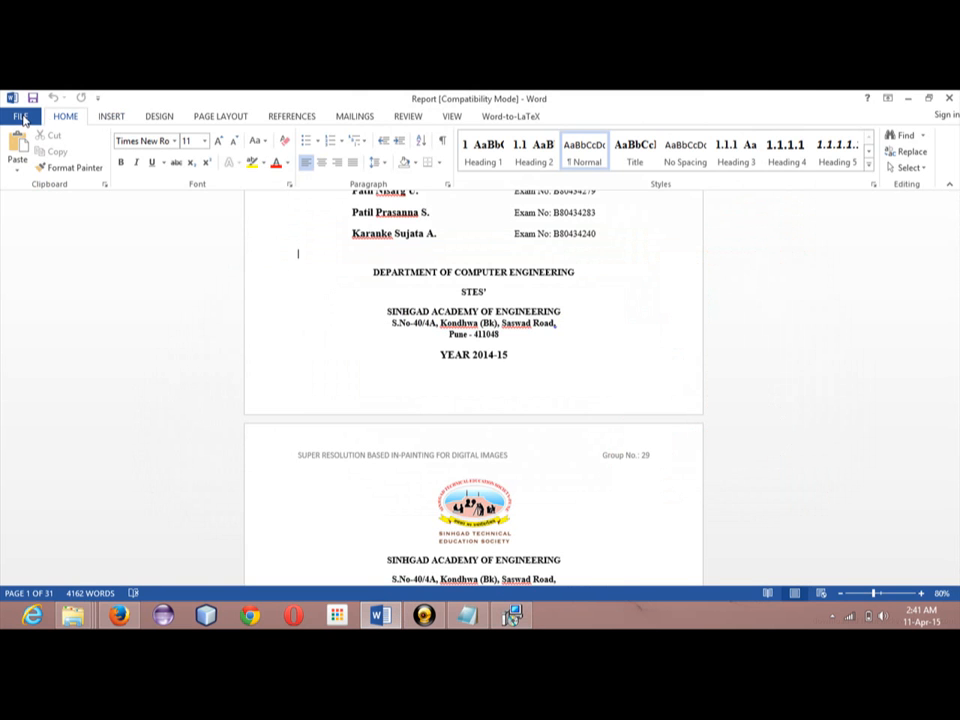
Step: Start File > Save As > Browse and dismiss the 'installation is complete' message
click(16, 116)
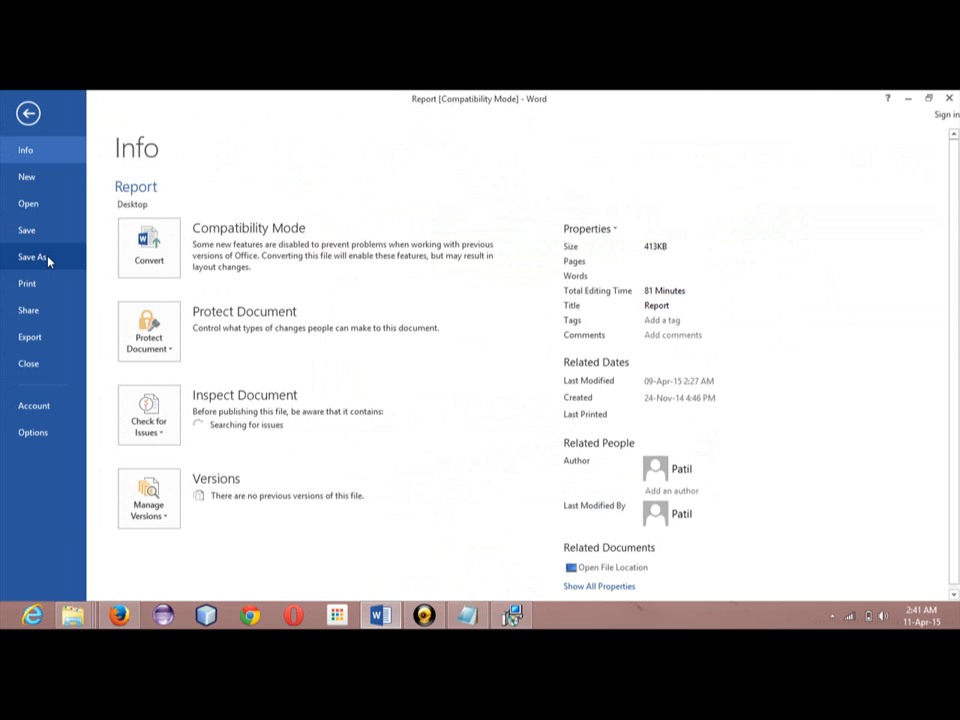
click(32, 256)
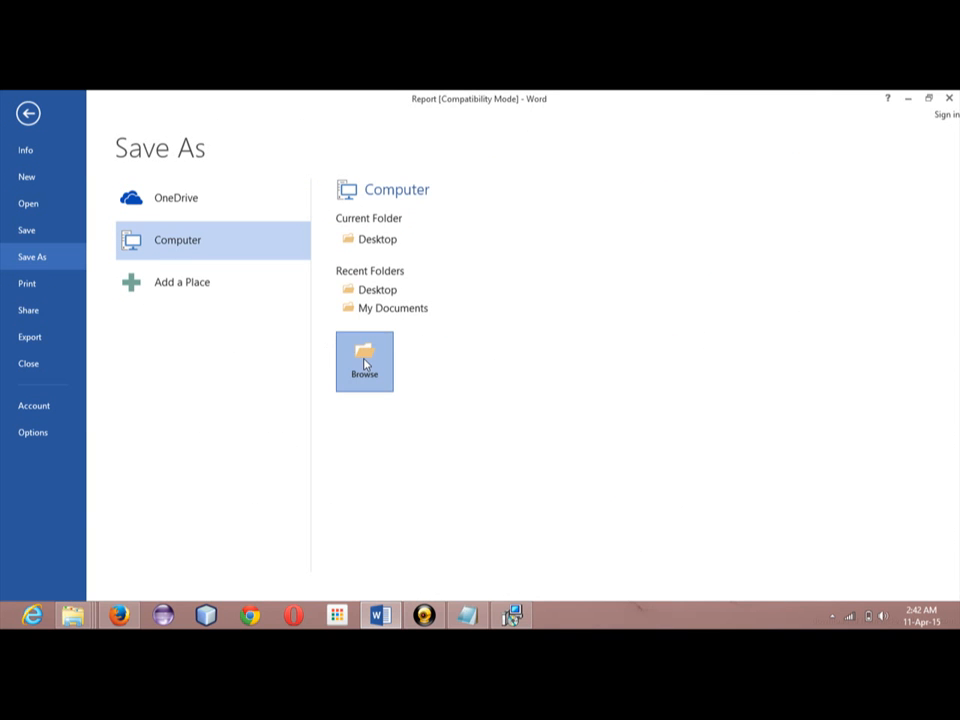
click(364, 360)
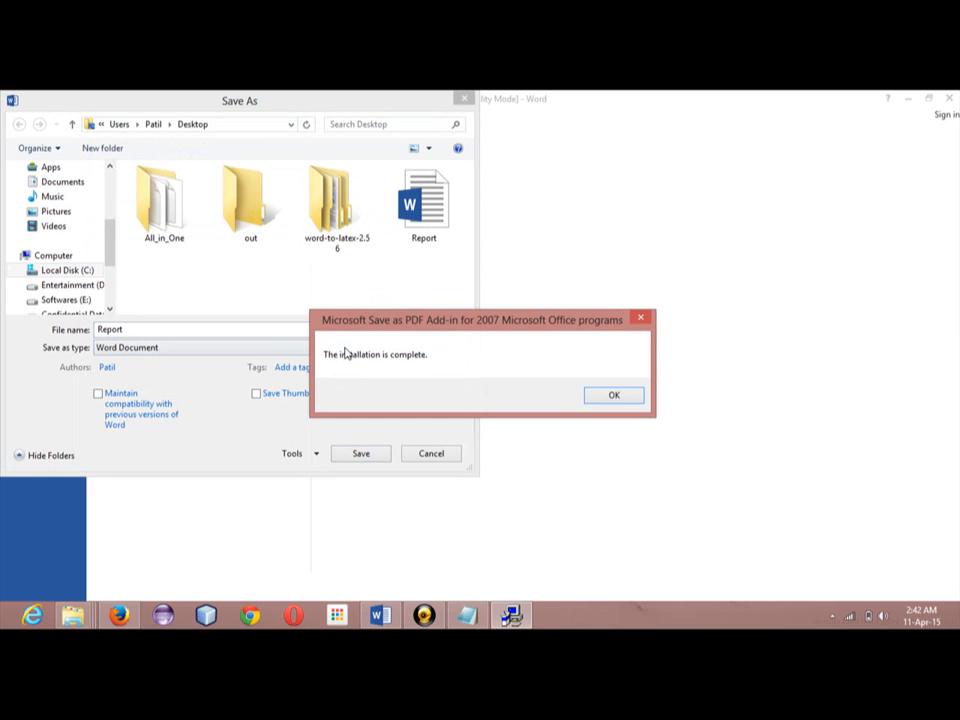
click(612, 396)
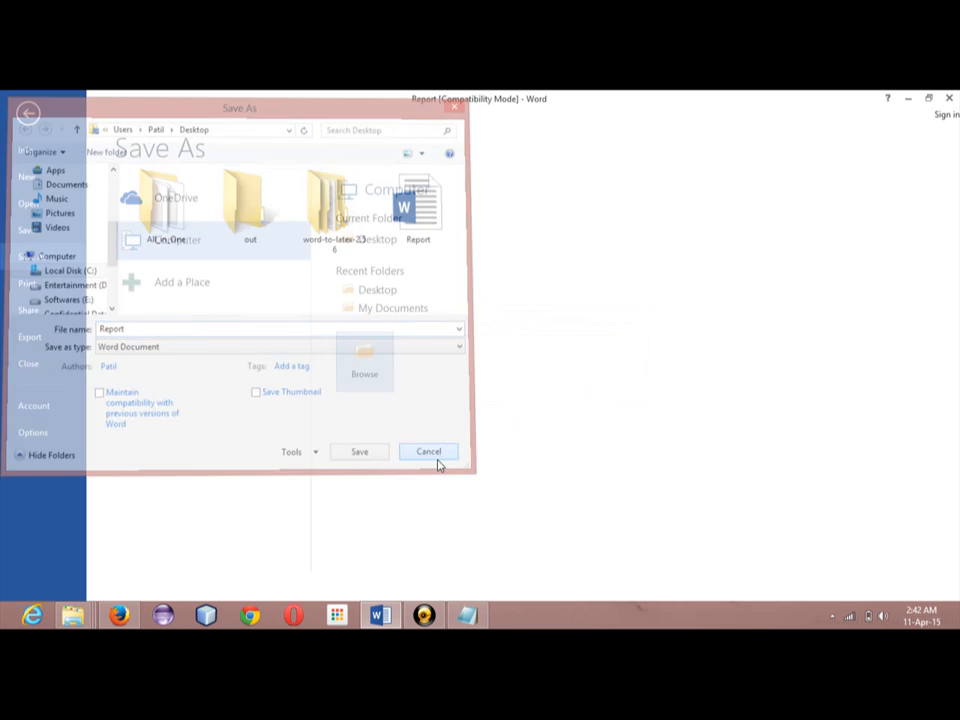
Step: Cancel the Save As dialog and close Word so the add-in loads
click(428, 452)
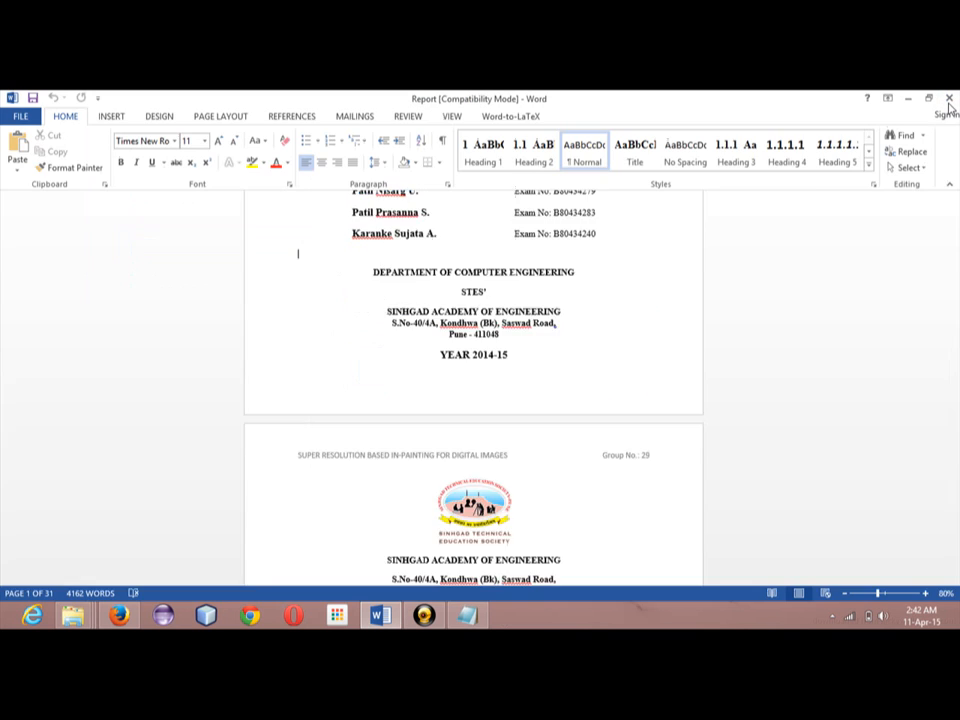
click(928, 98)
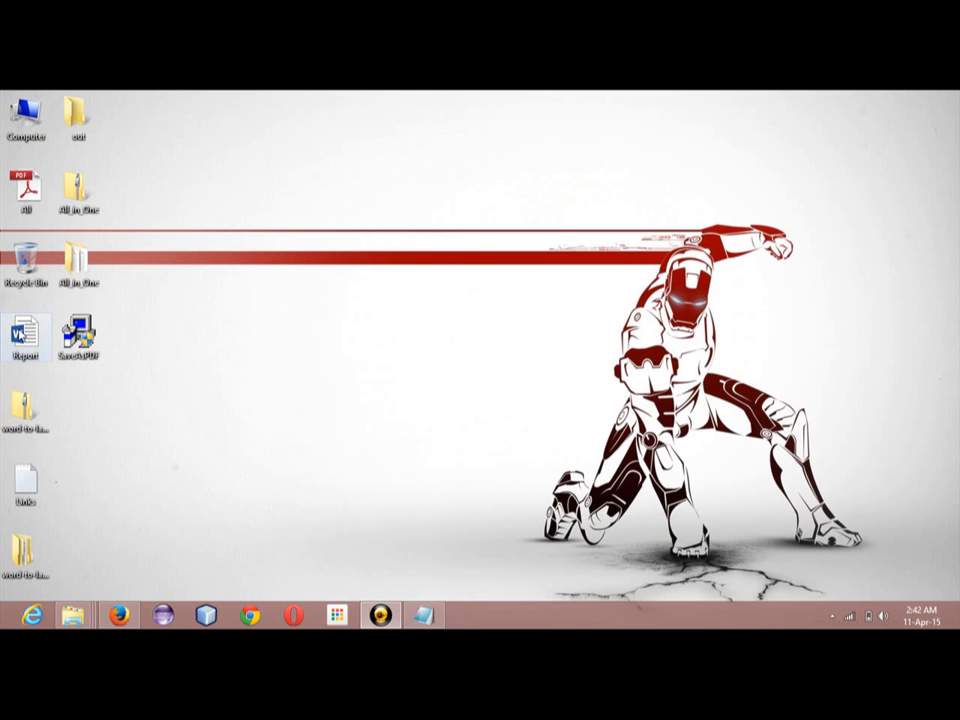
Step: Reopen Report from the desktop and go to File > Save As > Computer > Browse
double_click(24, 330)
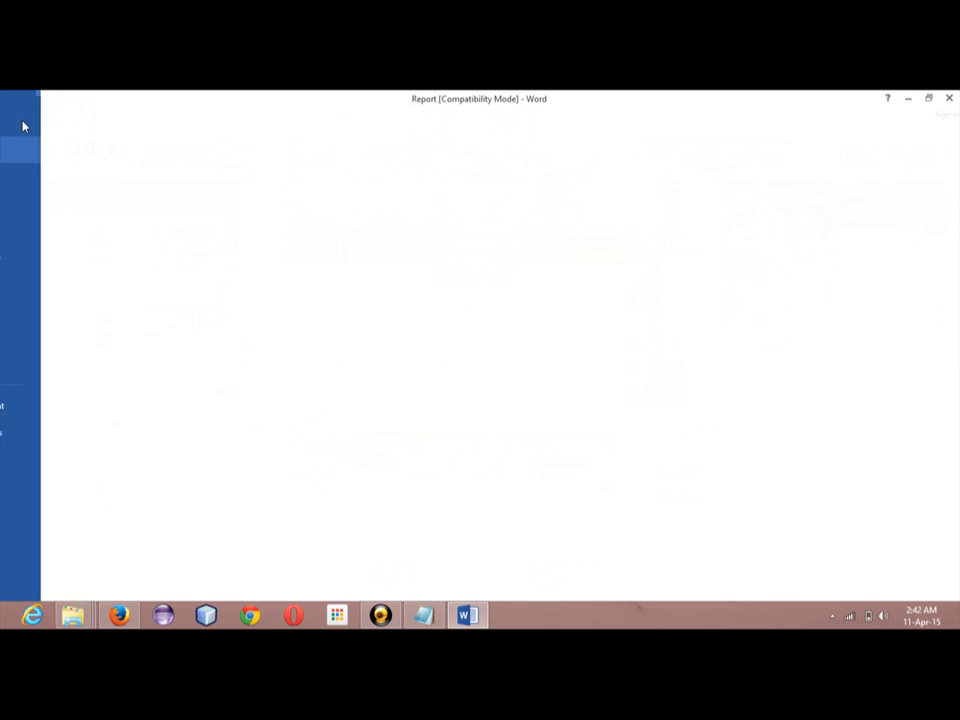
click(20, 130)
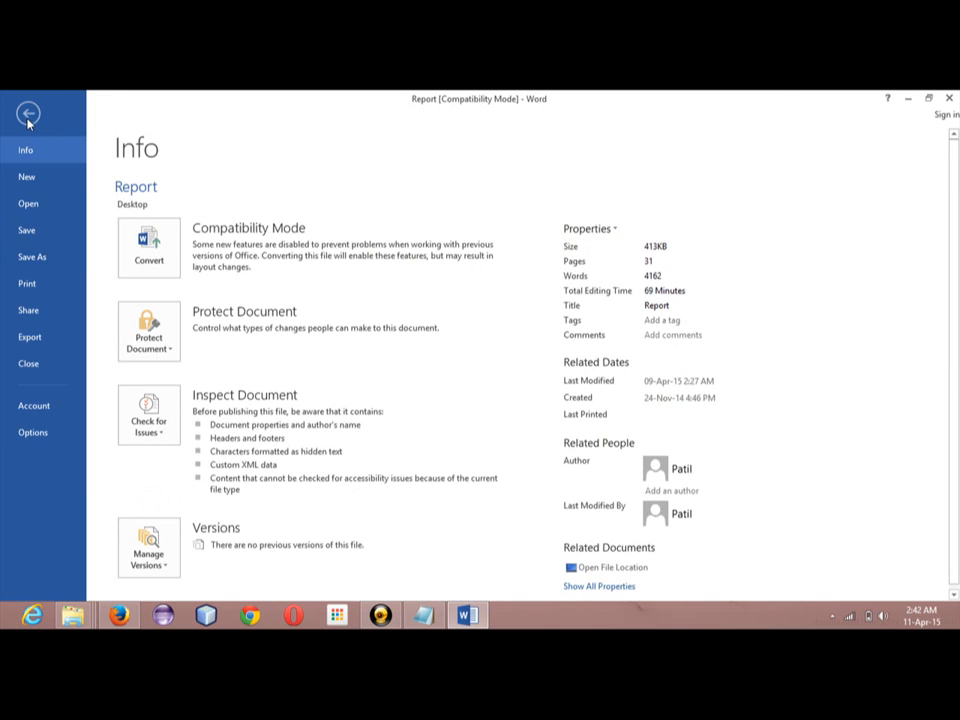
click(28, 112)
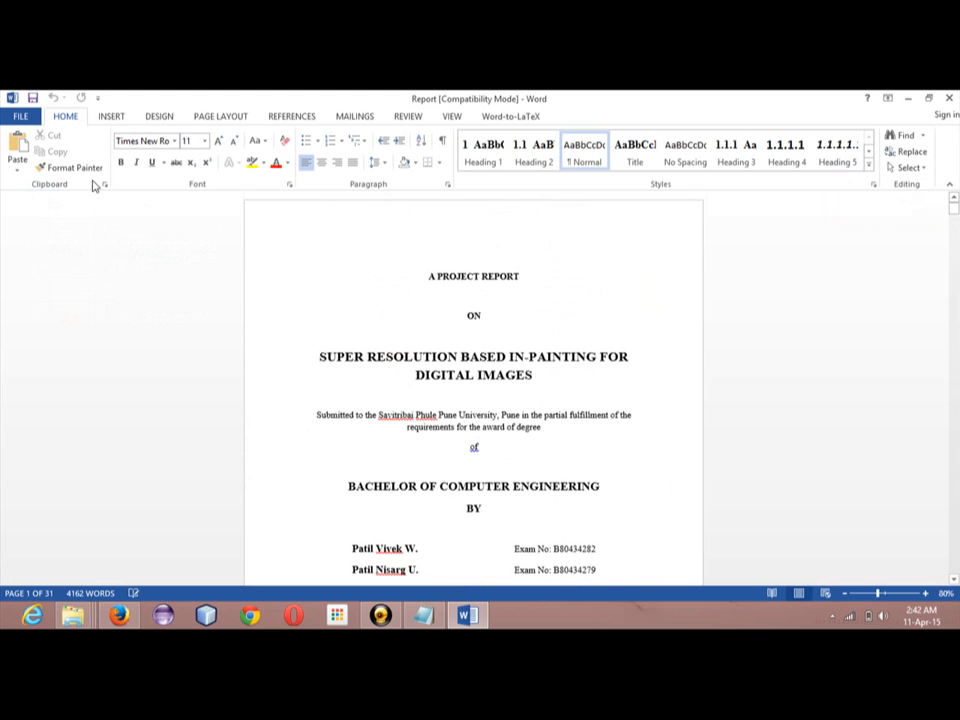
click(20, 116)
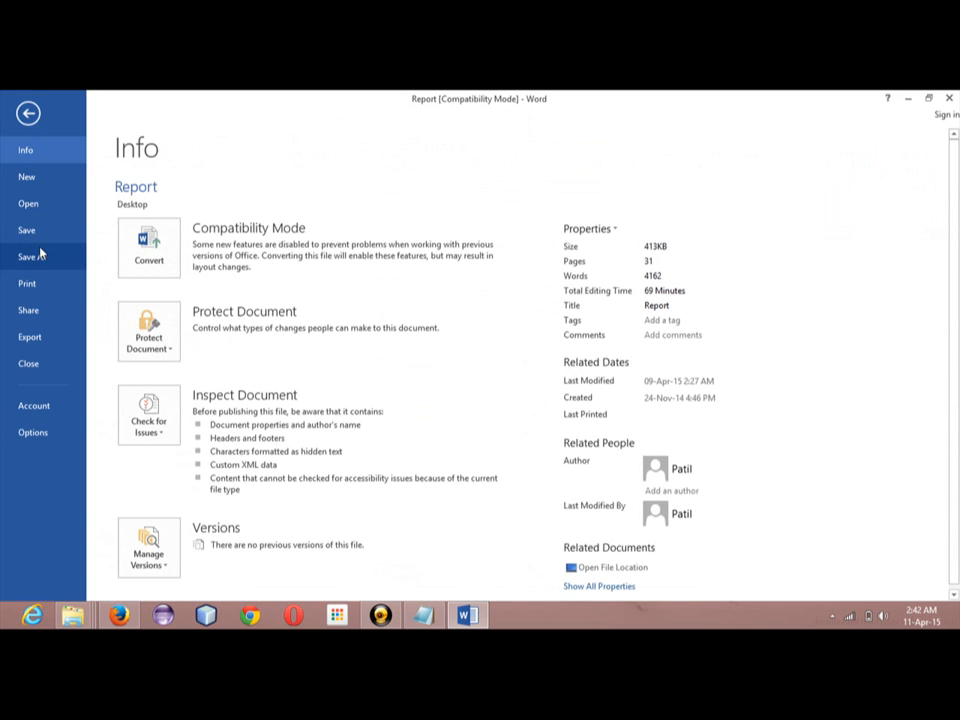
click(32, 256)
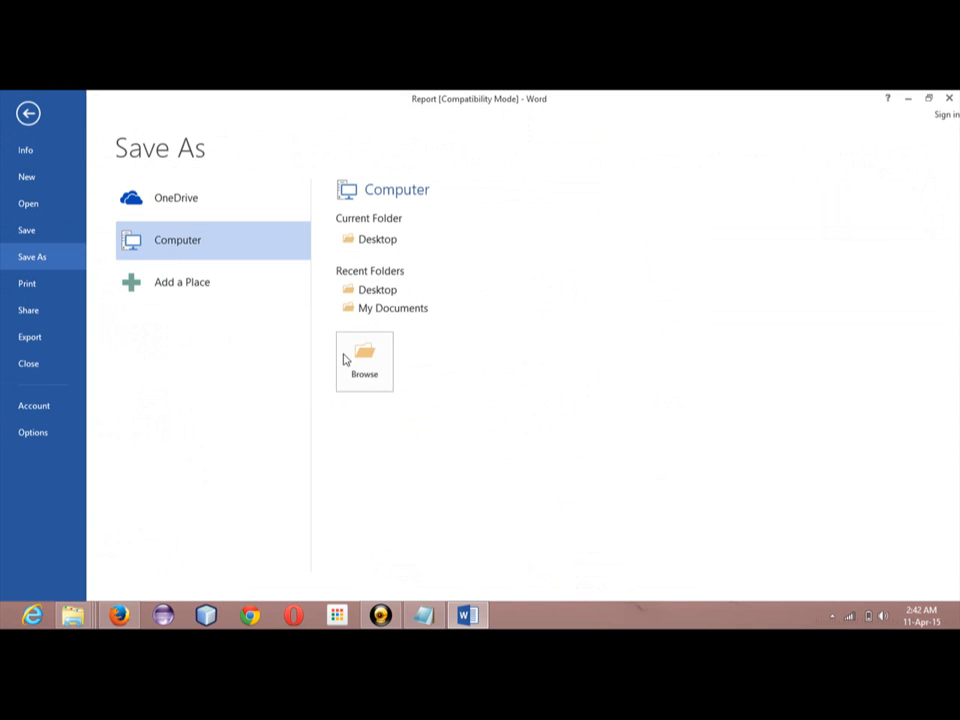
click(364, 360)
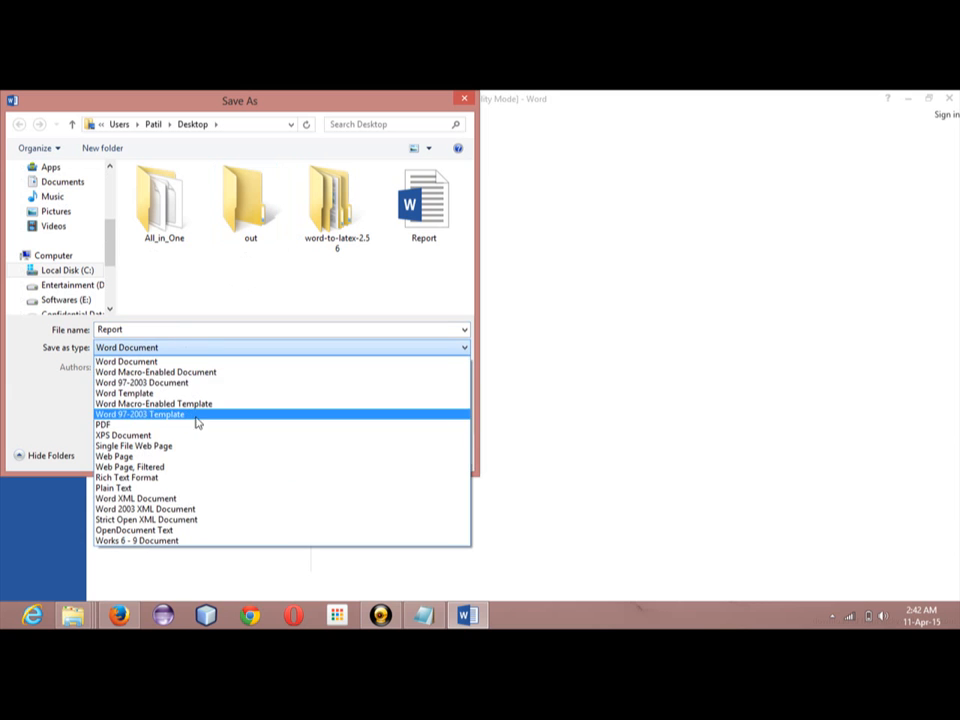
Step: Choose PDF as the Save as type so the Report exports as Report.pdf
click(102, 424)
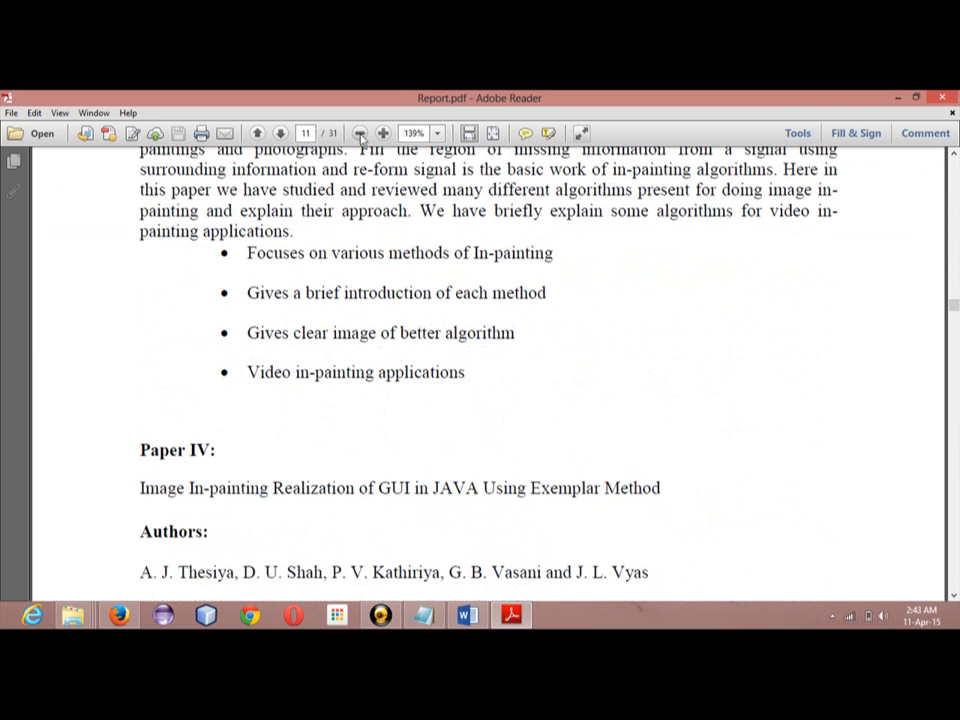
Step: Zoom Report.pdf out to 66.7% and scroll through its pages
click(360, 132)
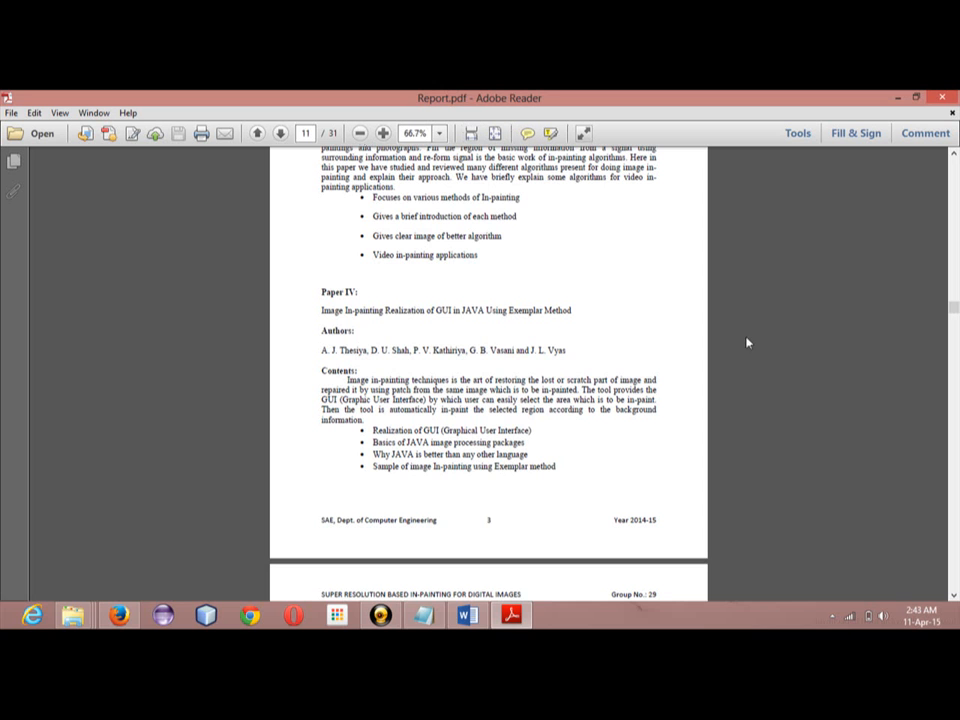
scroll(down, 3)
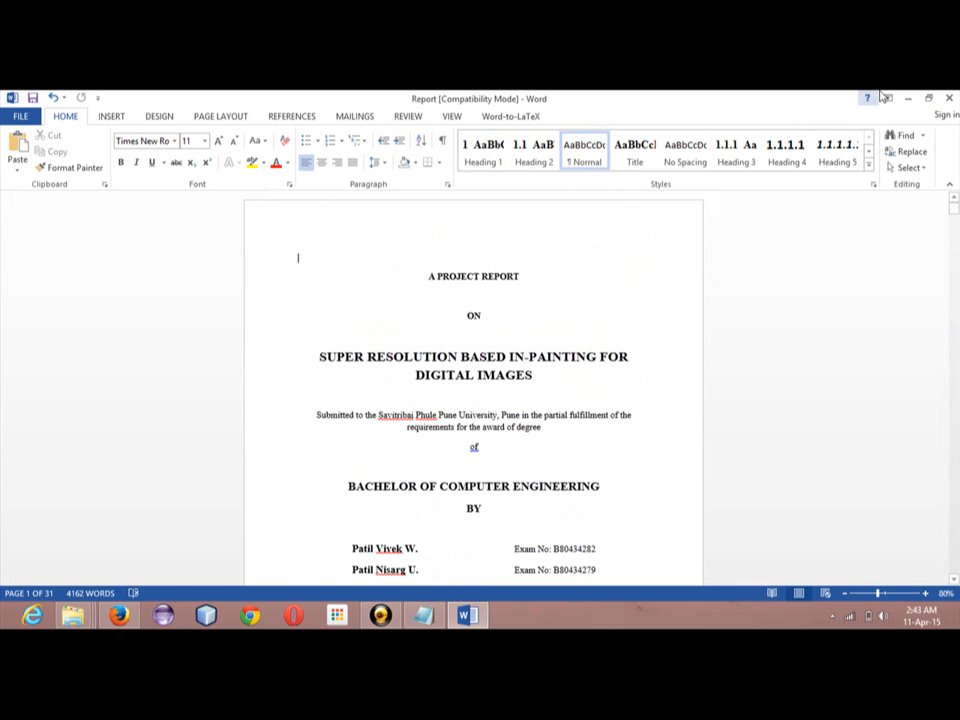
Step: Close the Word Report, choosing Don't Save for the unsaved changes
click(948, 96)
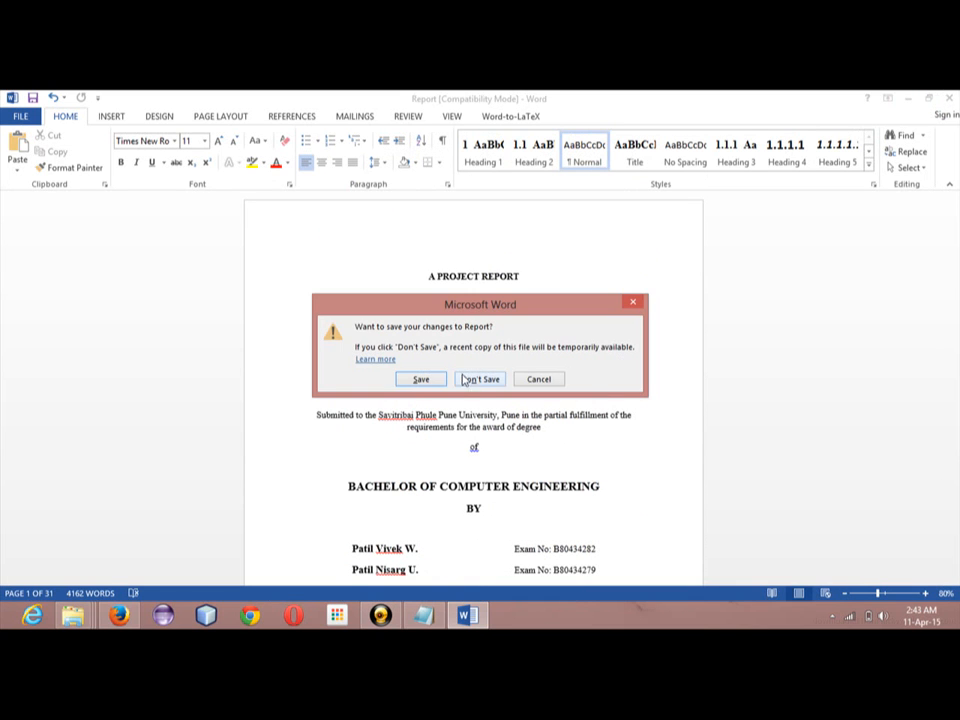
click(480, 380)
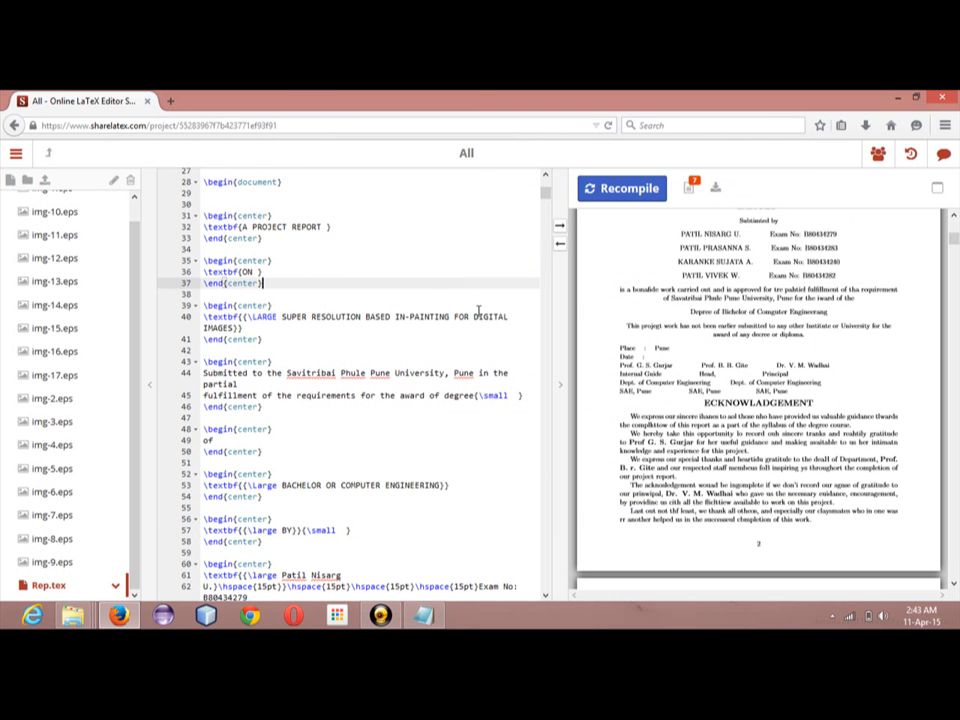
Step: Insert \begin{center} of \end{center} below the degree statement in the title-page source
scroll(down, 3)
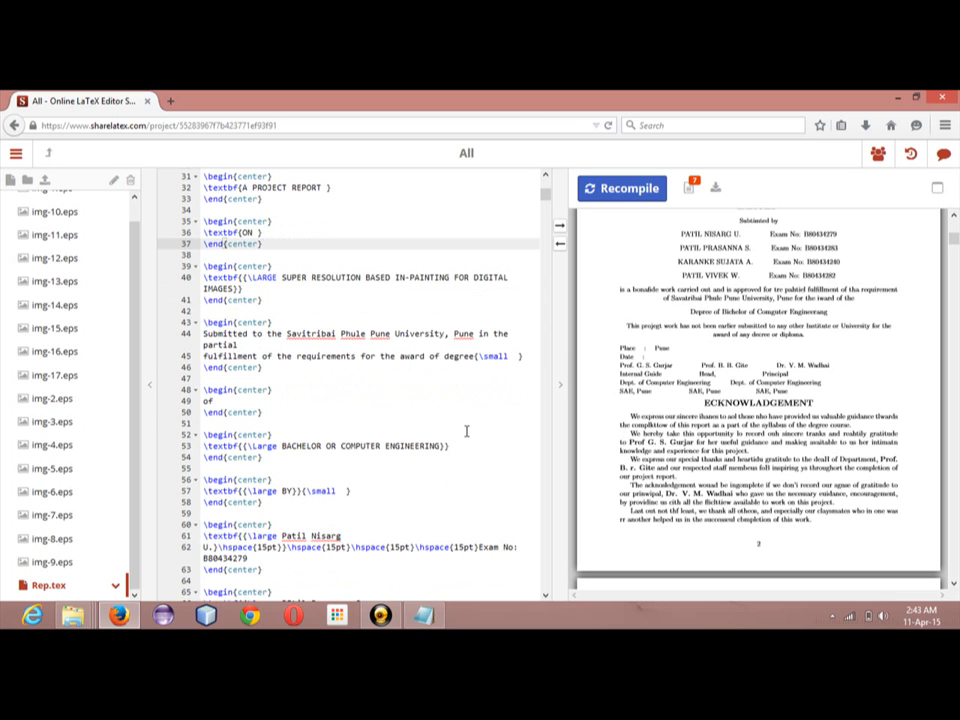
click(362, 412)
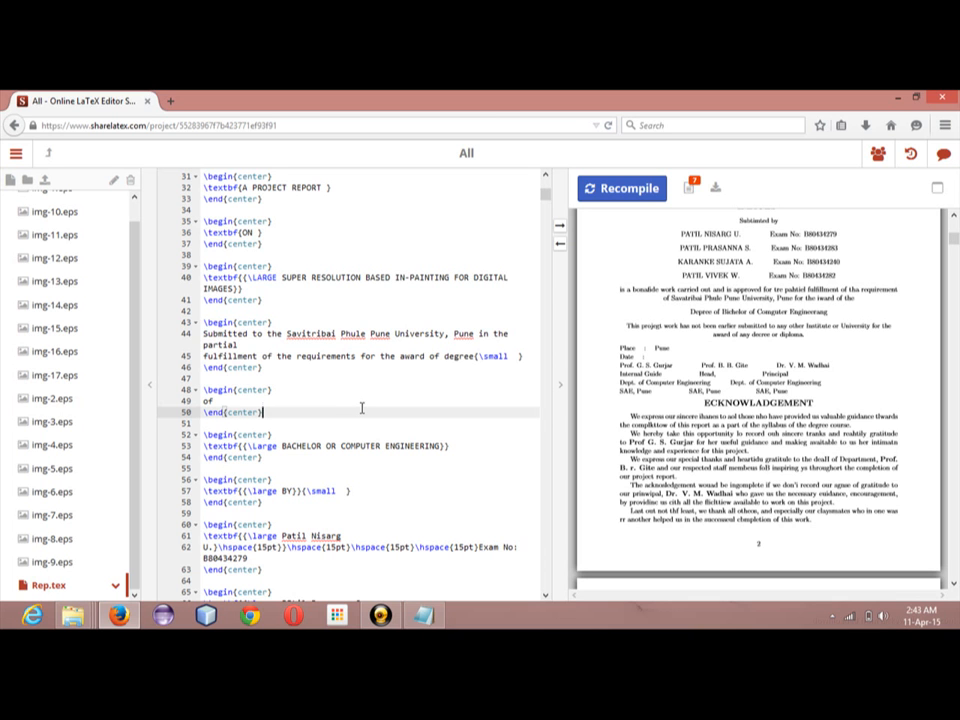
mouse_move(368, 436)
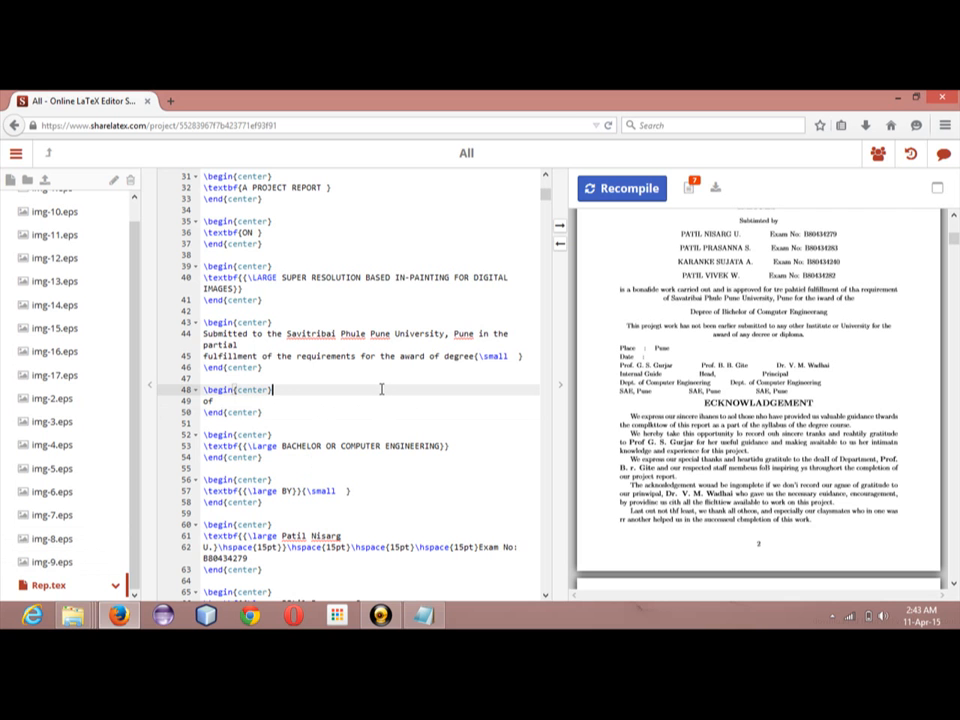
mouse_move(720, 188)
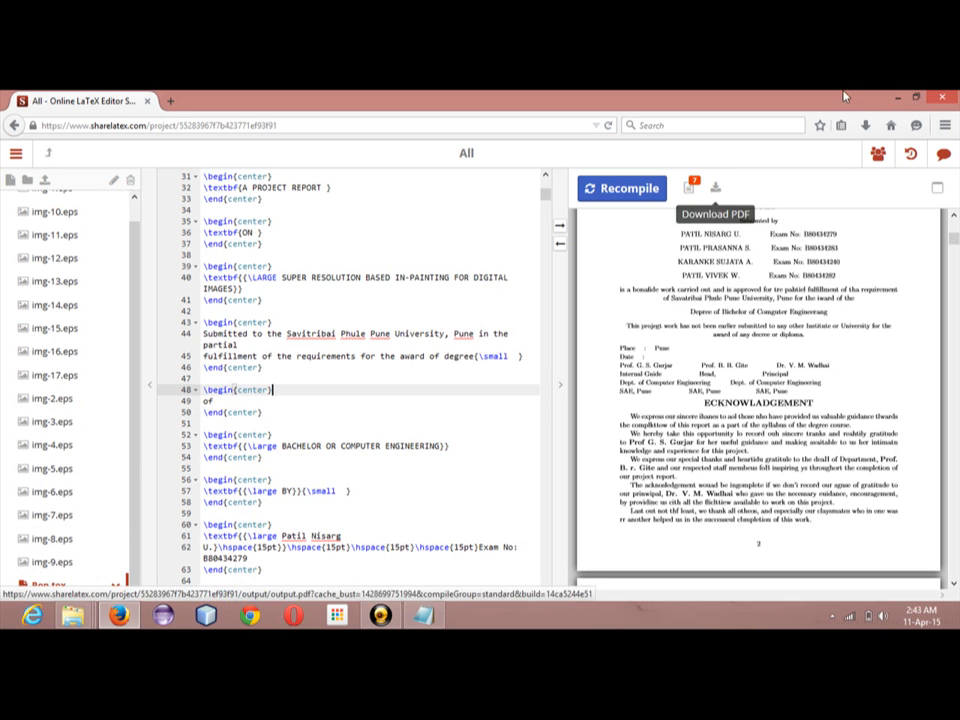